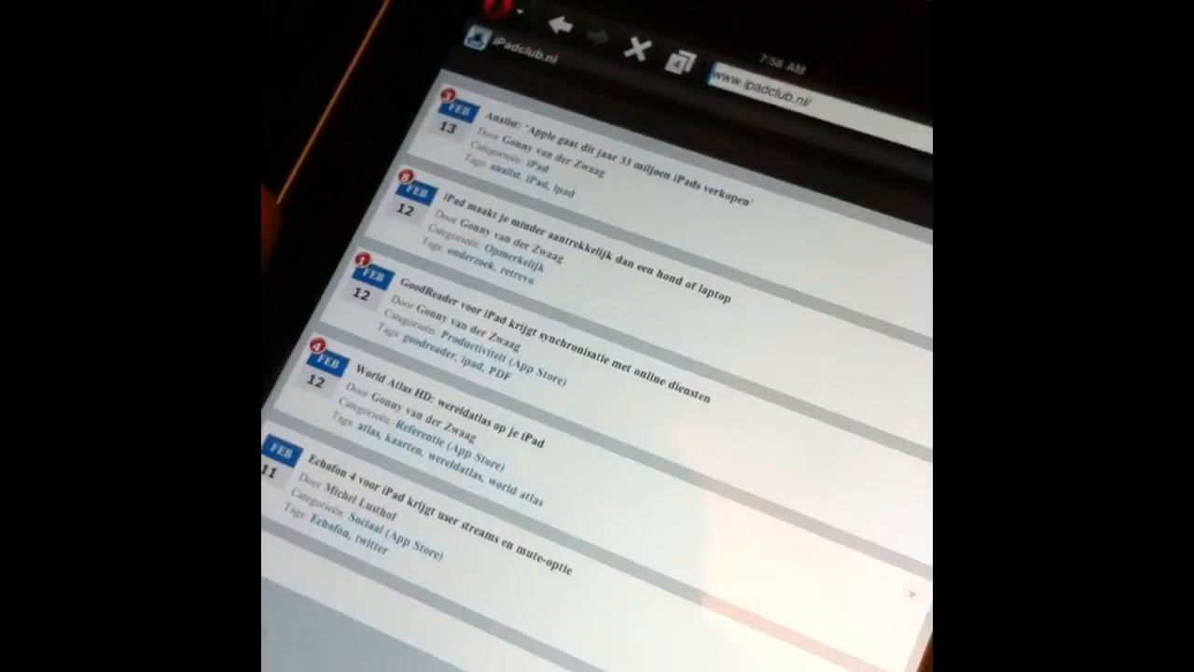
scroll("down", 3)
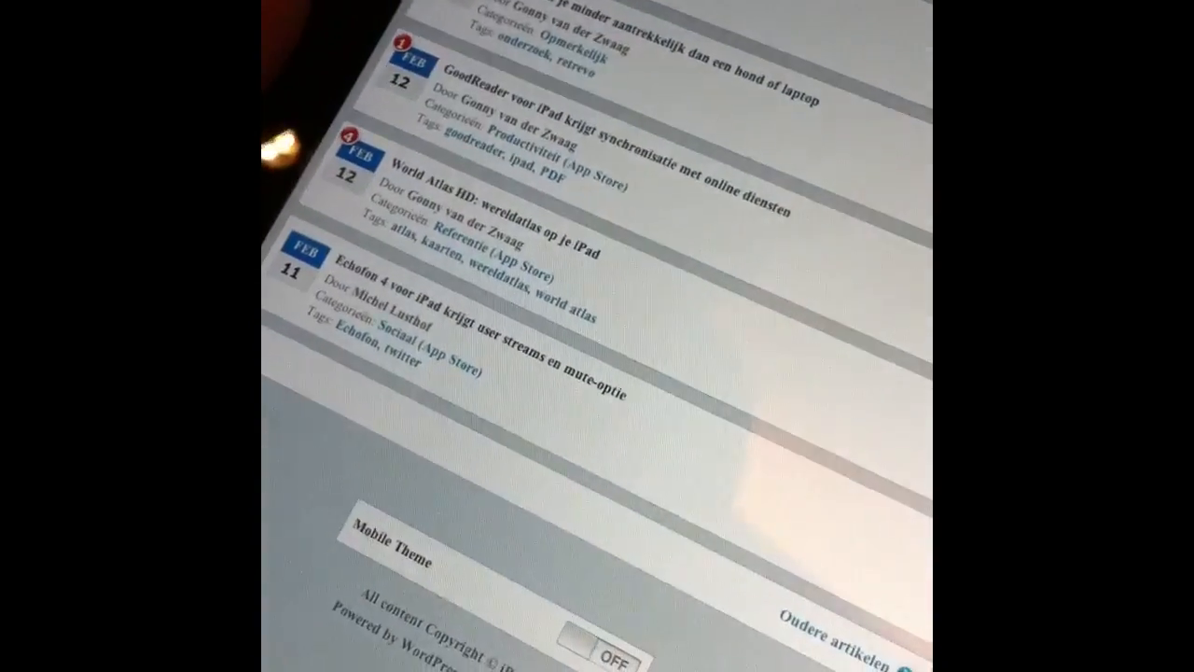
scroll("down", 3)
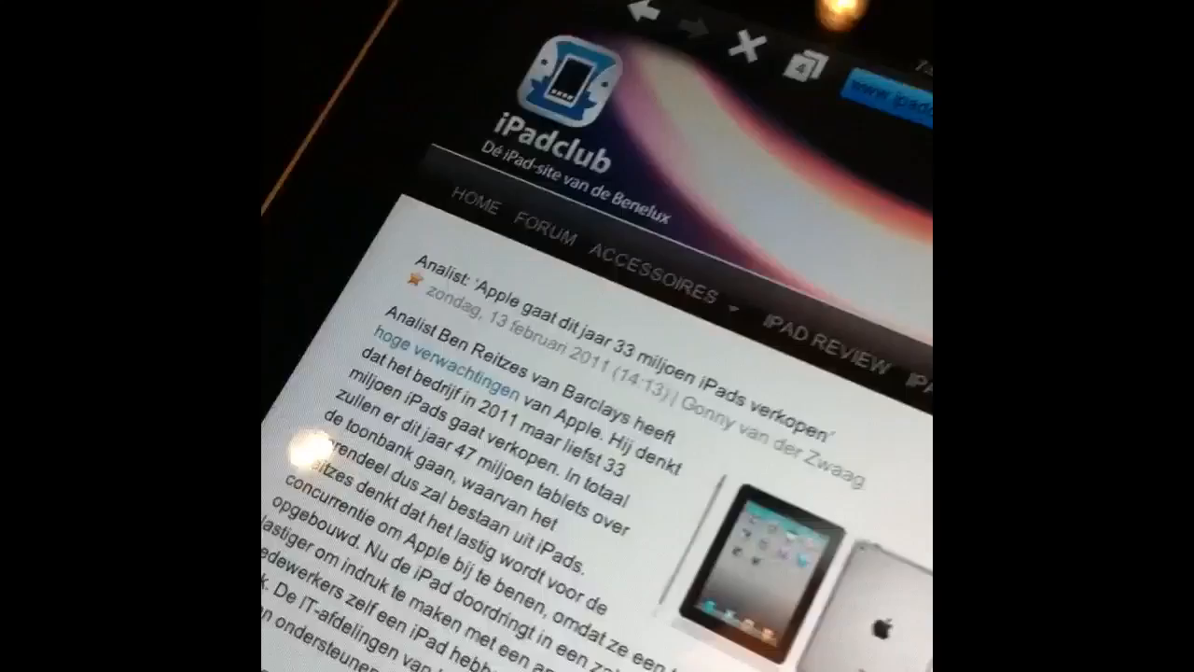
scroll("down", 3)
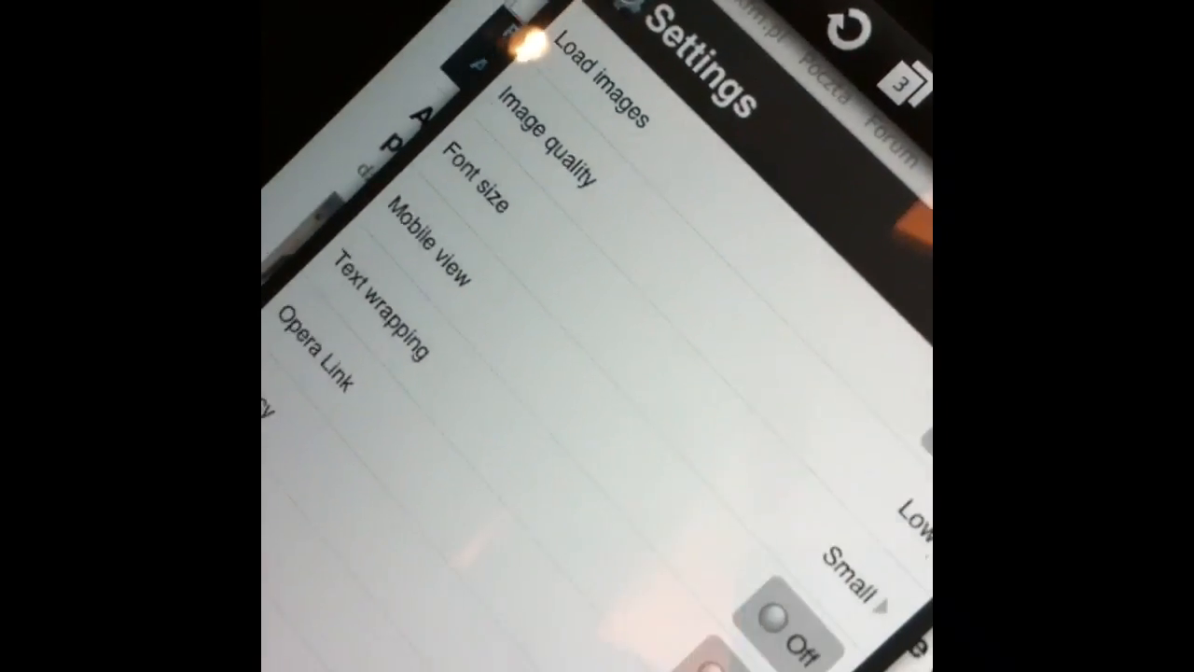
scroll("down", 3)
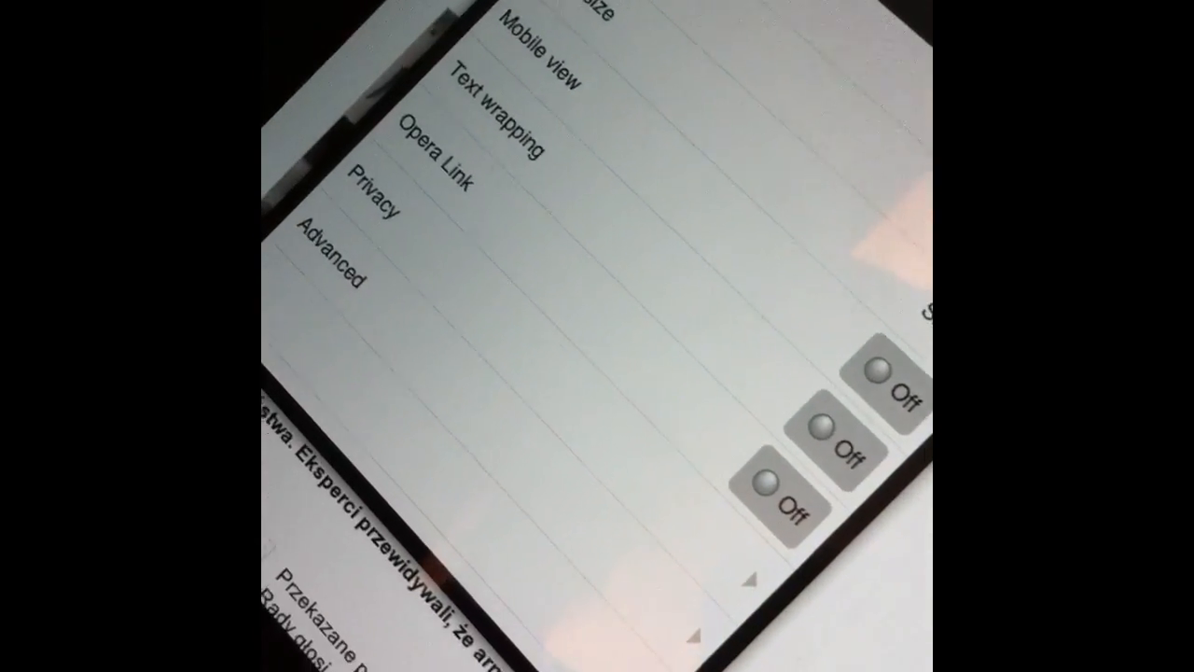